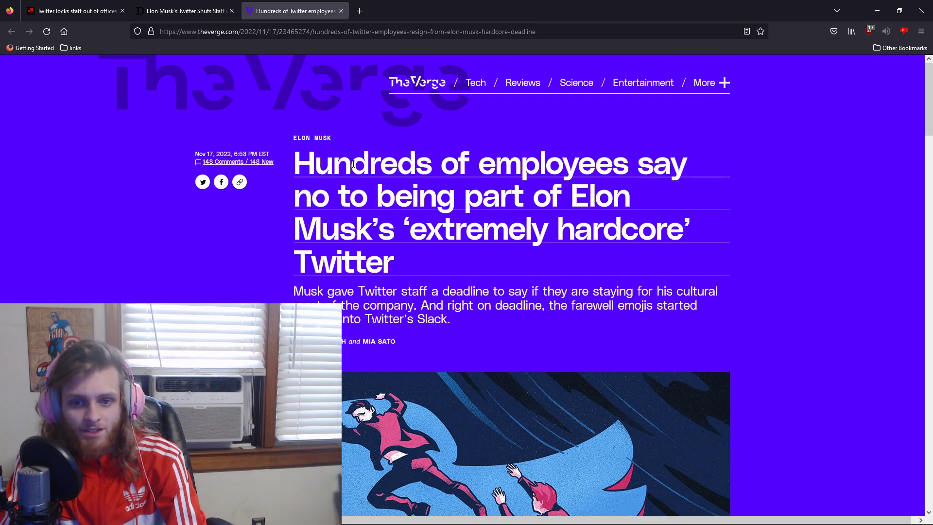
Scroll the Verge 'extremely hardcore' resignations article from headline to cover illustration and opening paragraphs.
scroll(down, 3)
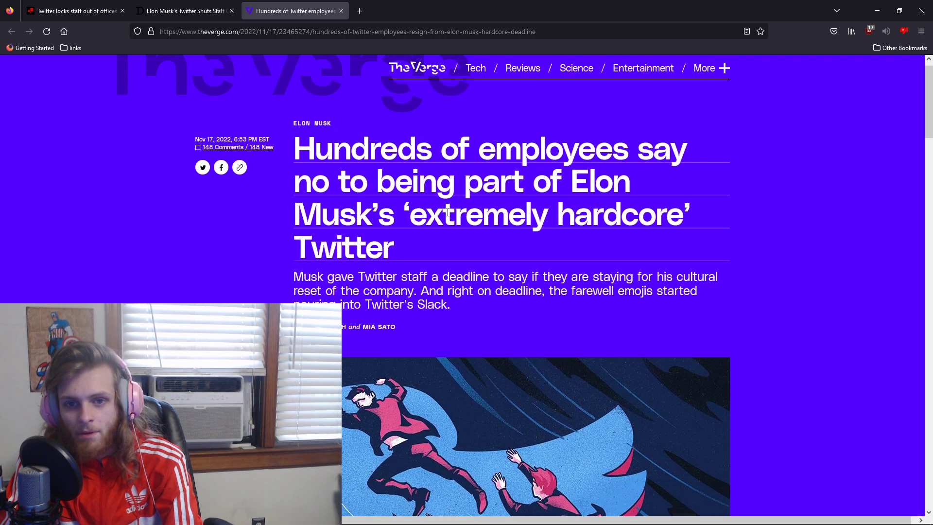
scroll(down, 3)
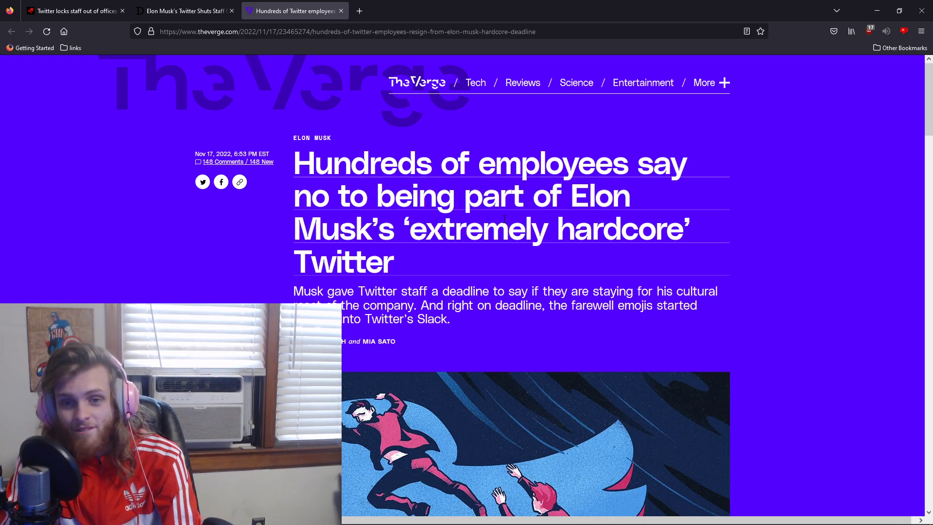
scroll(down, 3)
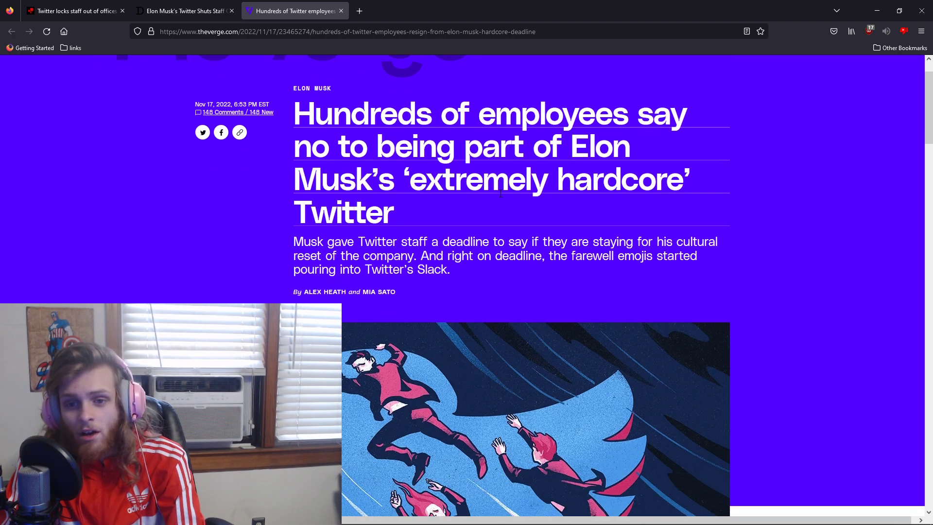
scroll(down, 3)
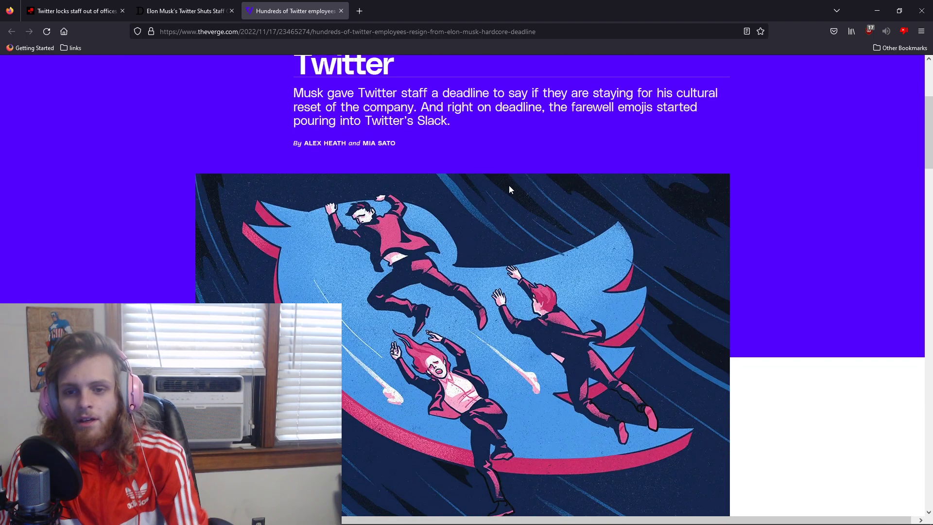
scroll(down, 3)
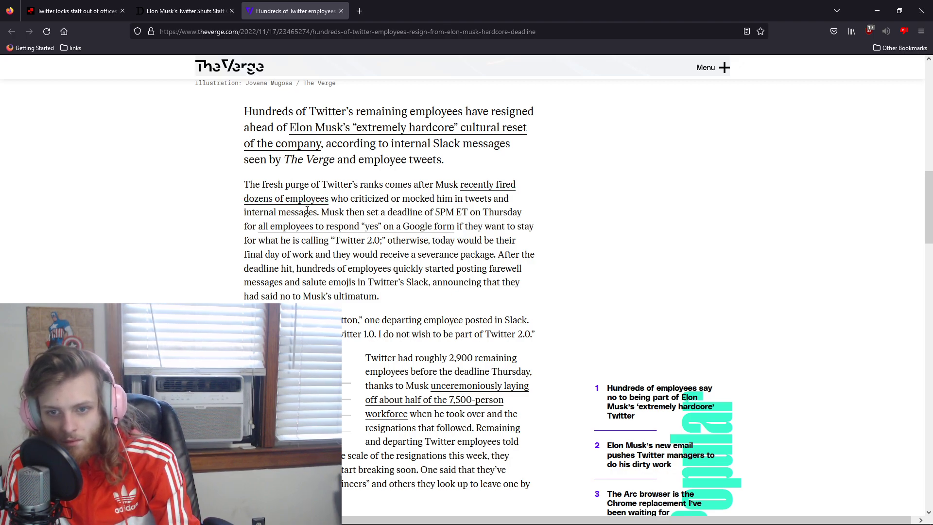
Read the Verge article through Musk's 'best people are staying' tweet, then switch to Deadline's office-closure story.
scroll(down, 3)
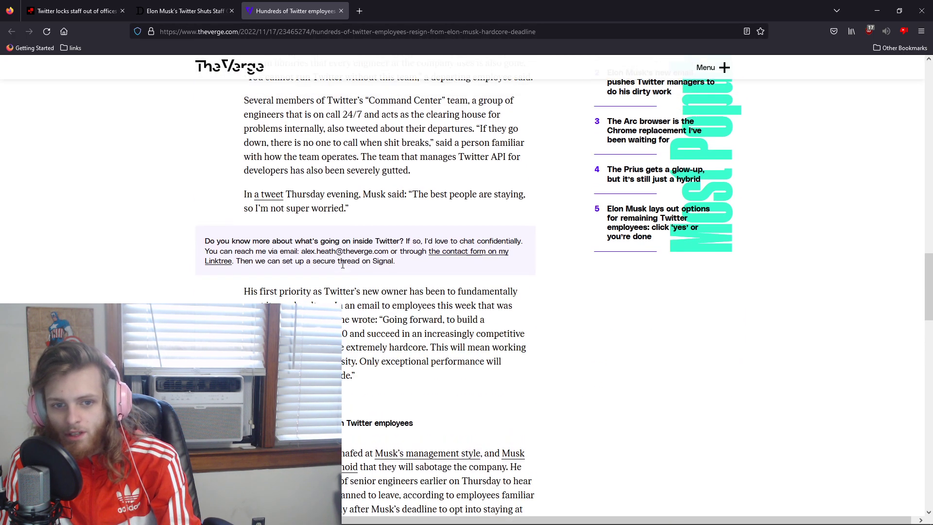
scroll(up, 3)
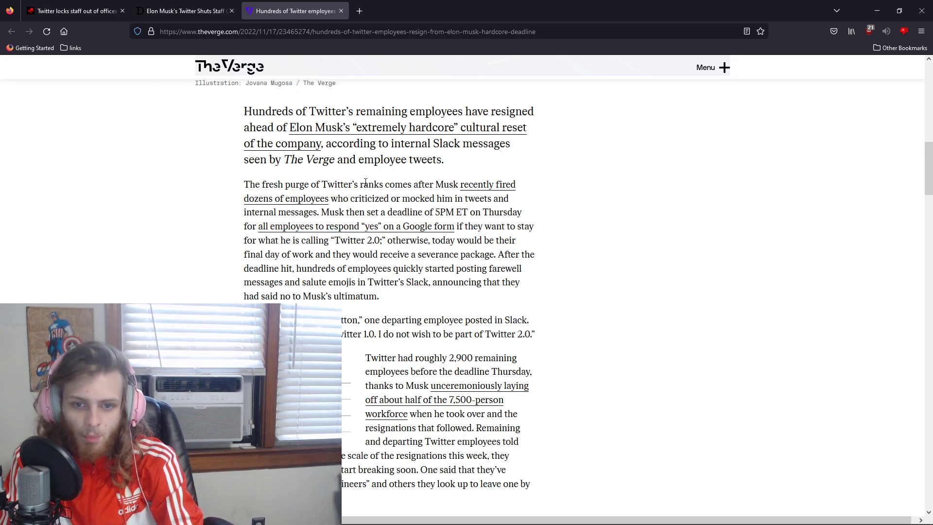
scroll(down, 3)
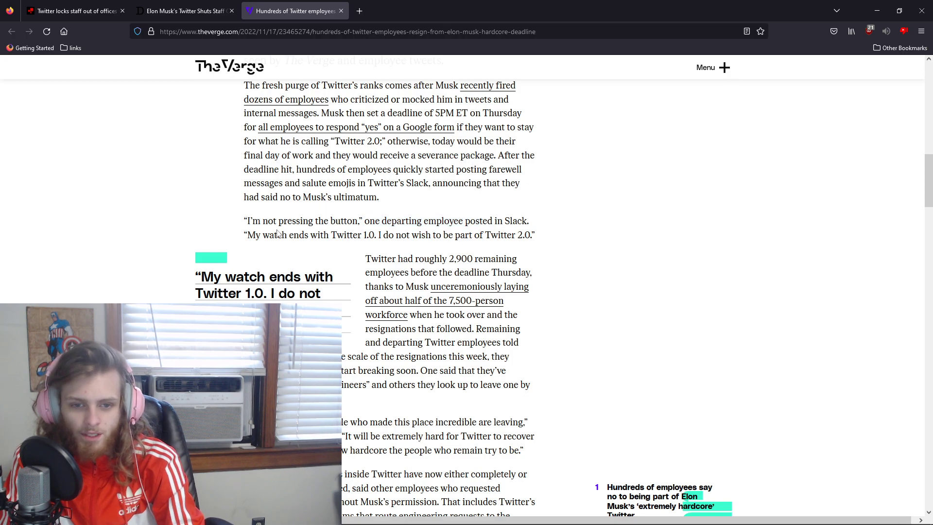
mouse_move(419, 249)
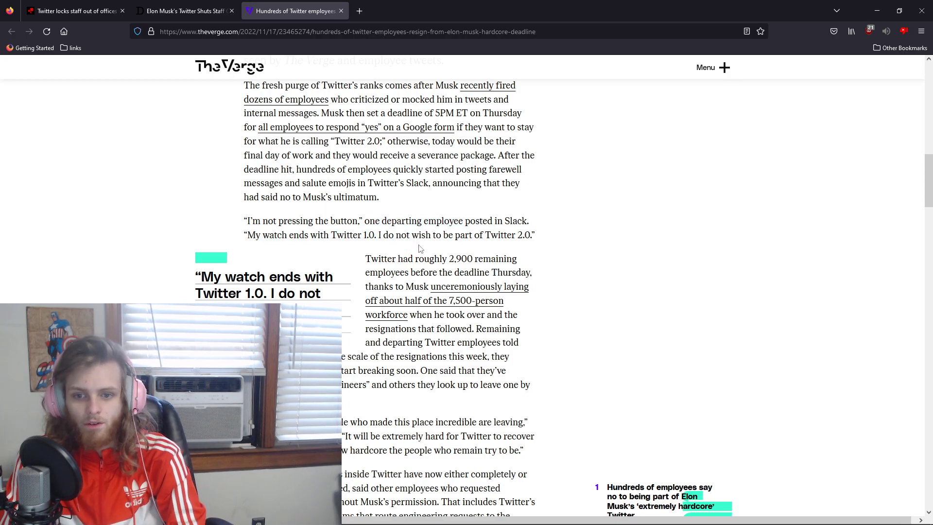
scroll(down, 3)
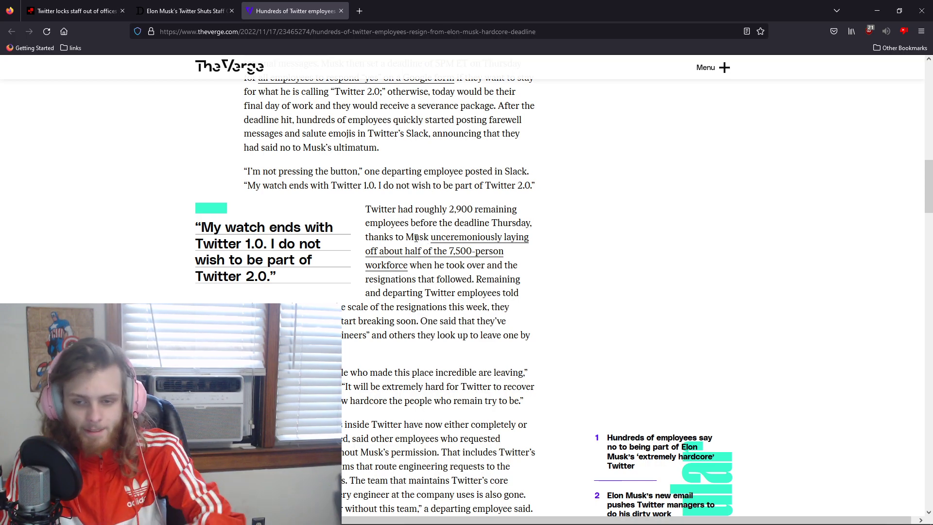
scroll(down, 3)
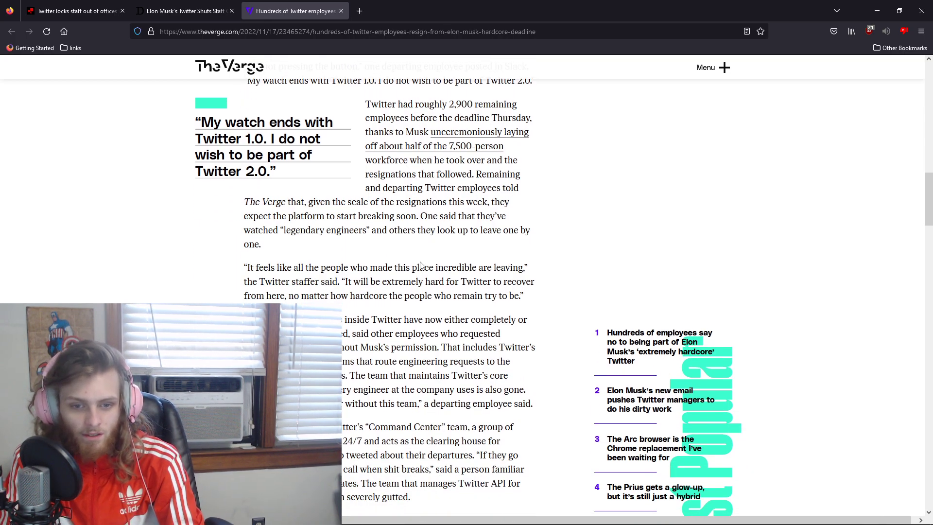
scroll(down, 3)
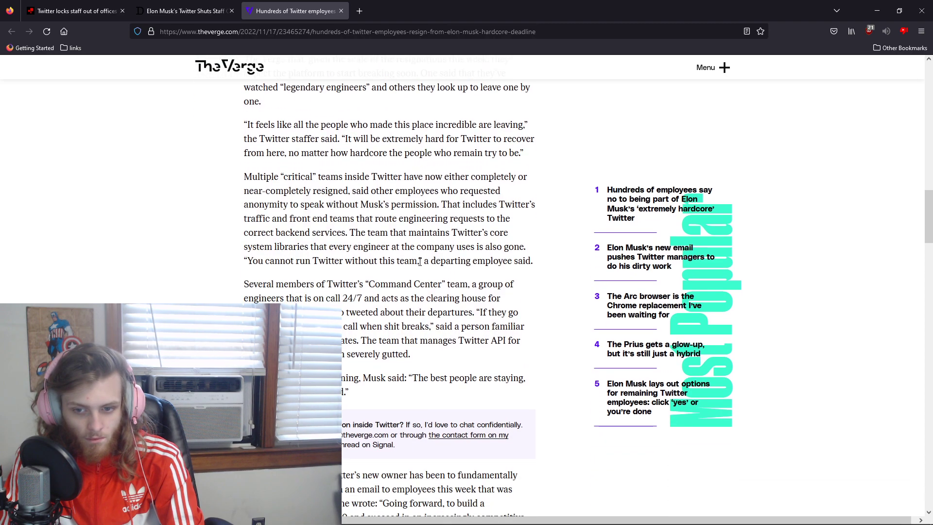
mouse_move(375, 391)
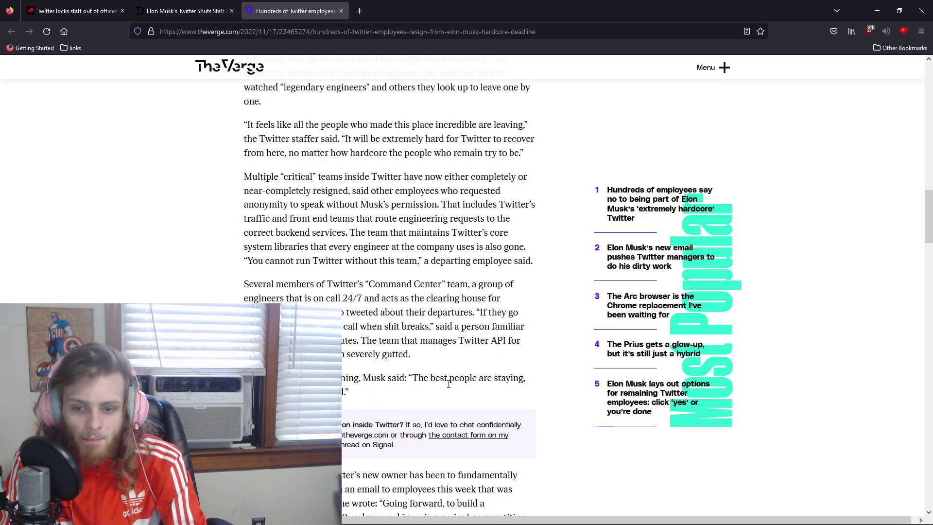
scroll(down, 3)
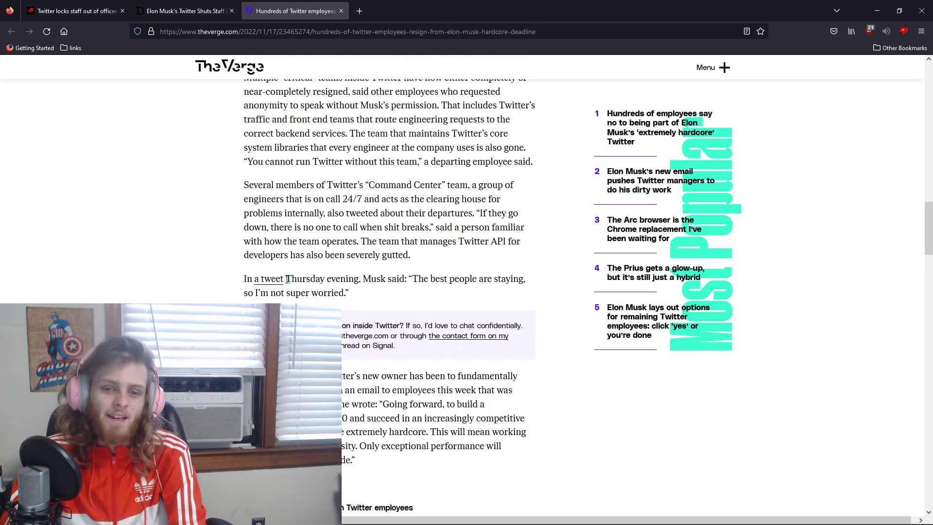
click(185, 11)
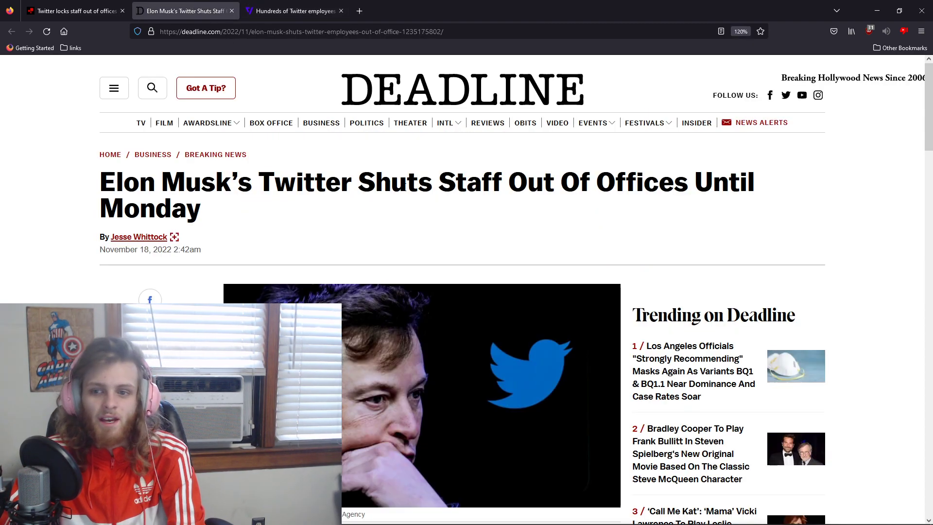
mouse_move(374, 216)
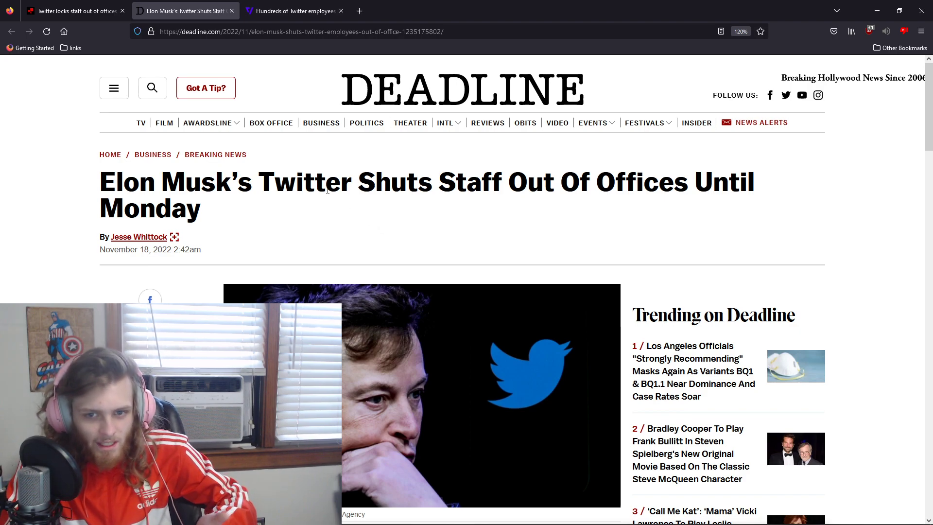
Scroll the Deadline article past the lead image to the staff message about confidential information.
scroll(down, 3)
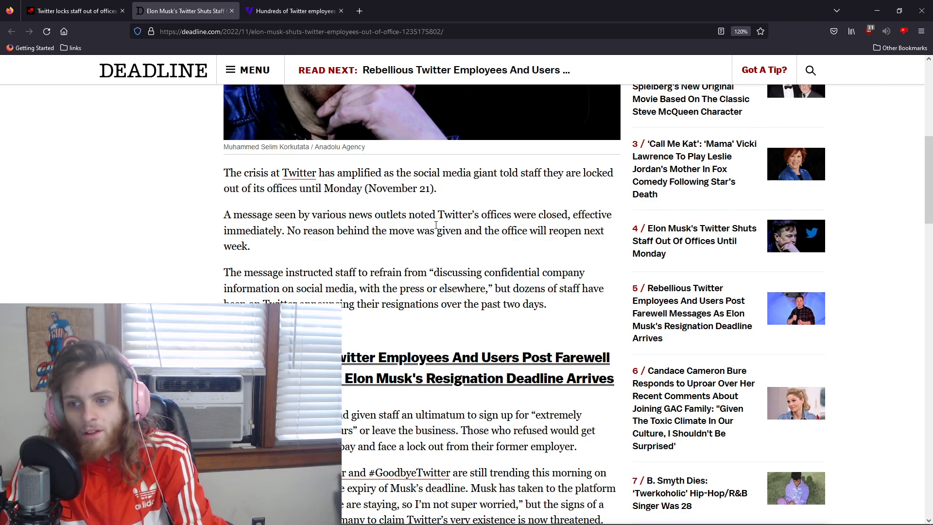
scroll(down, 3)
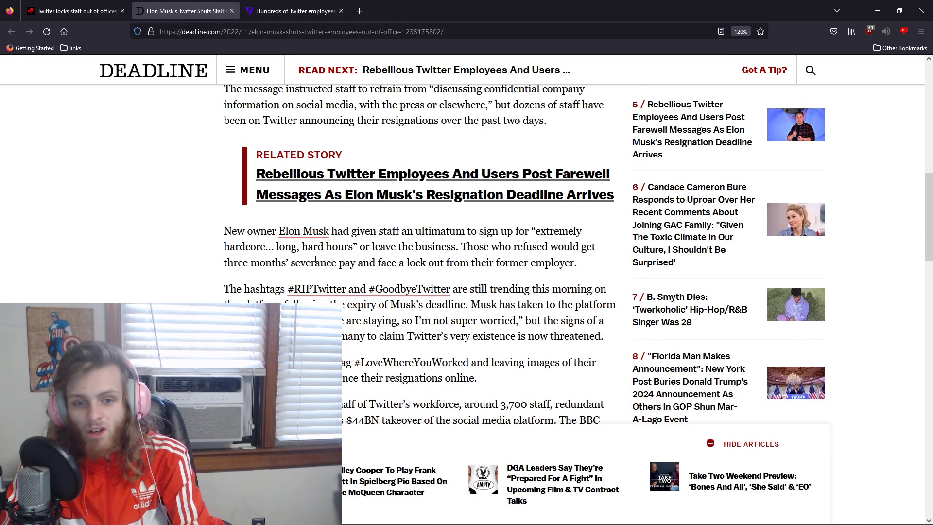
scroll(up, 3)
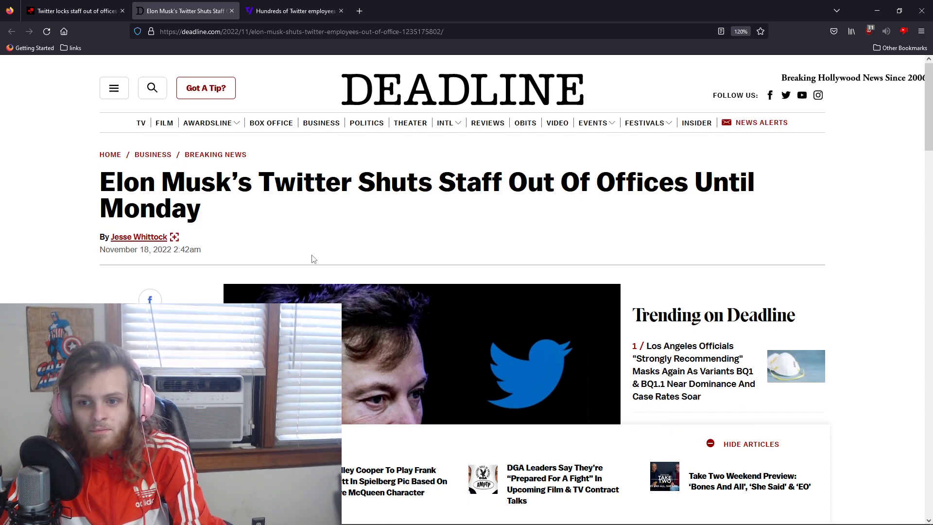
scroll(down, 3)
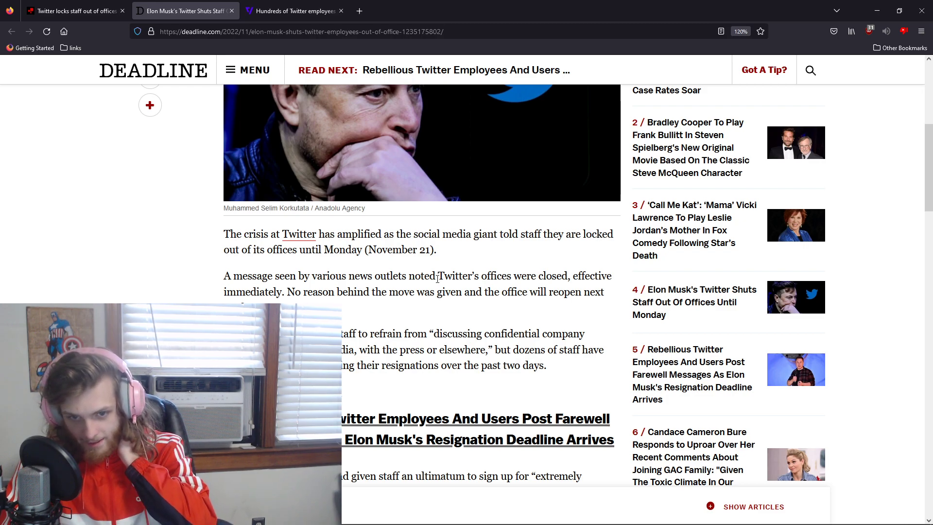
scroll(down, 3)
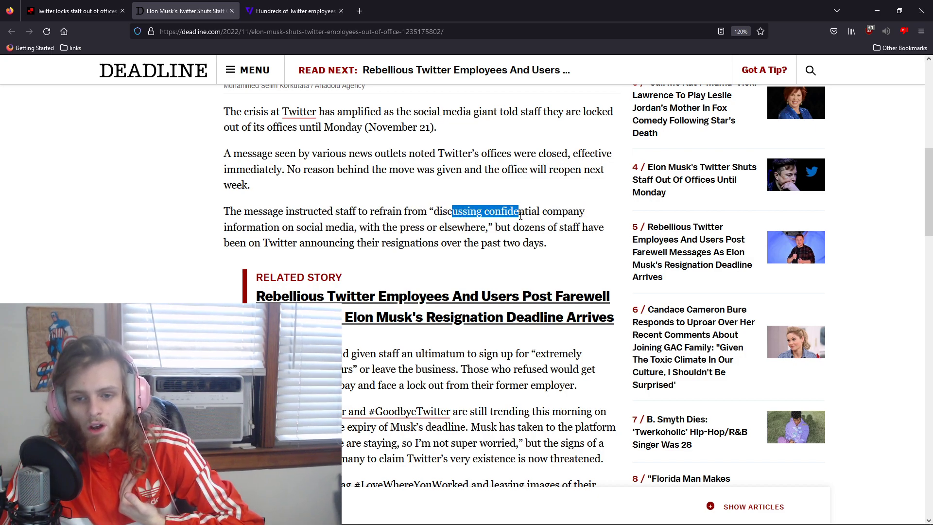
click(520, 215)
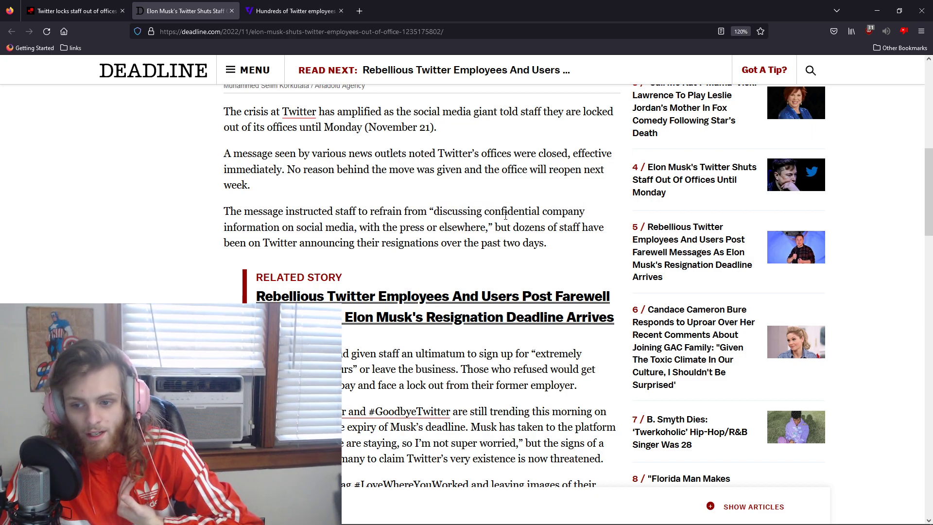
mouse_move(434, 212)
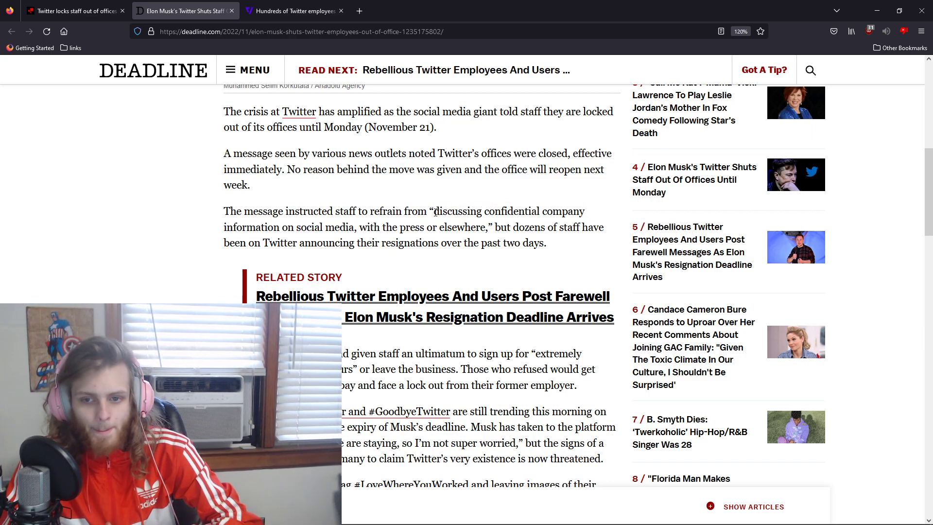
double_click(452, 212)
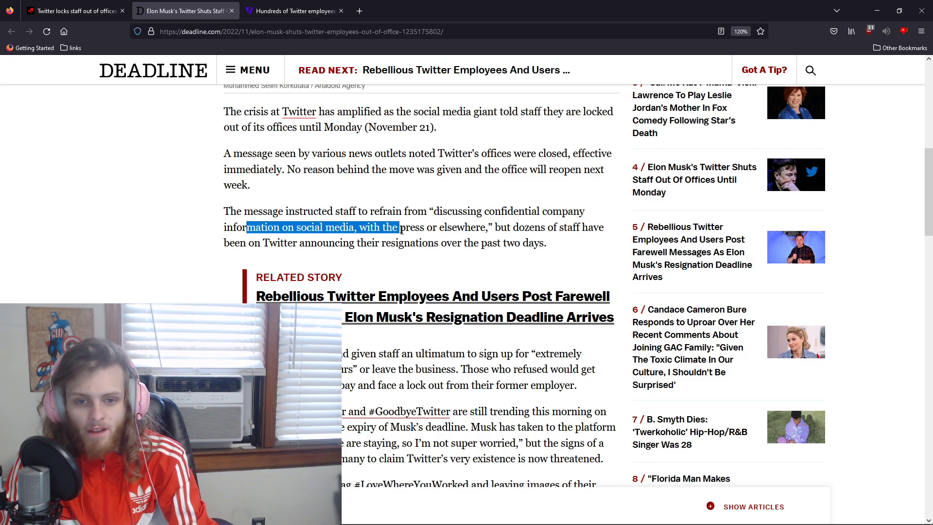
click(416, 227)
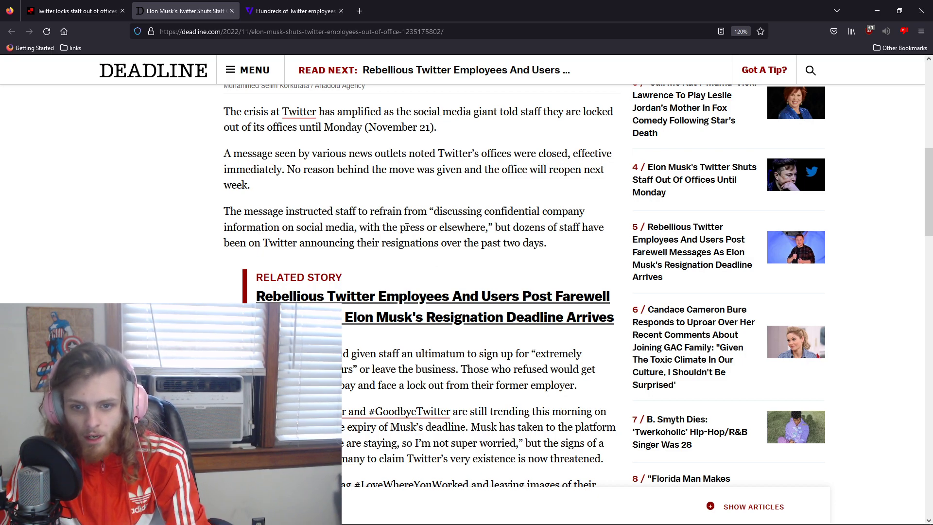
mouse_move(549, 263)
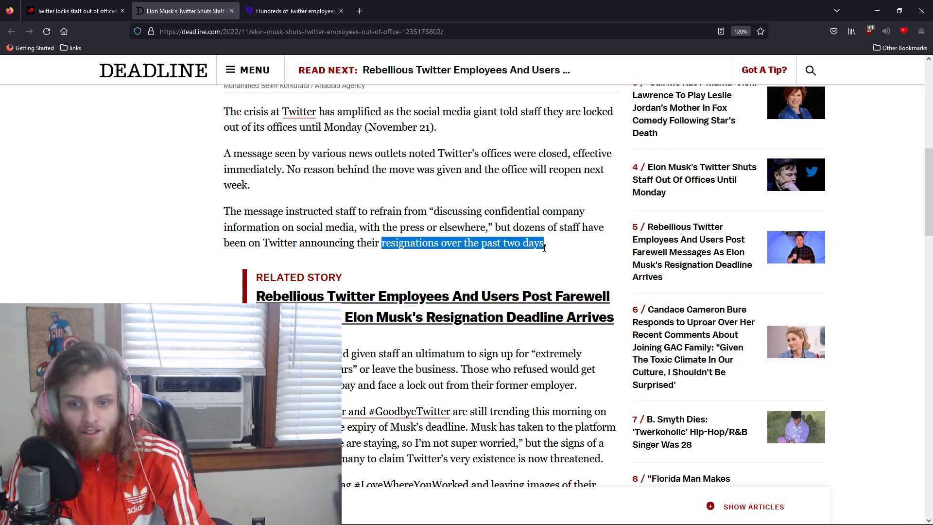
click(517, 265)
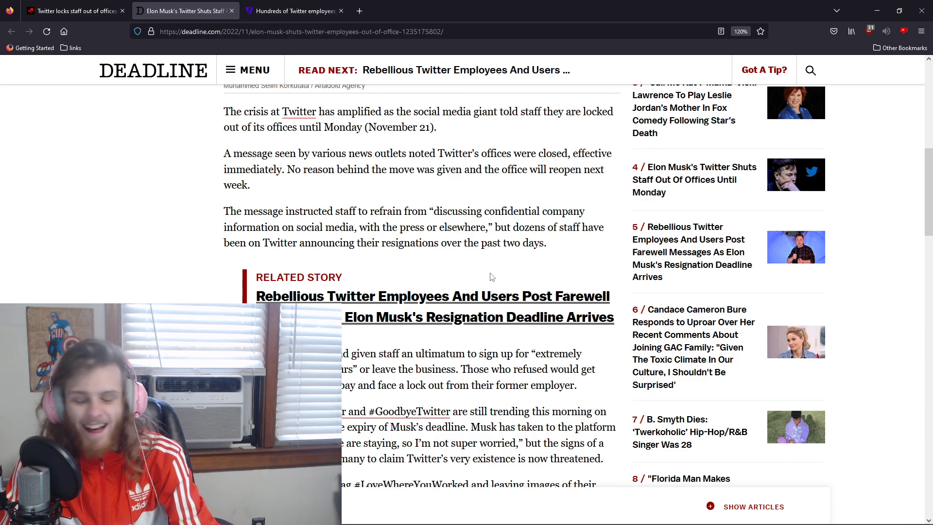
Scroll through the hashtags paragraph to Musk's tombstone meme tweet and its replies link.
scroll(down, 3)
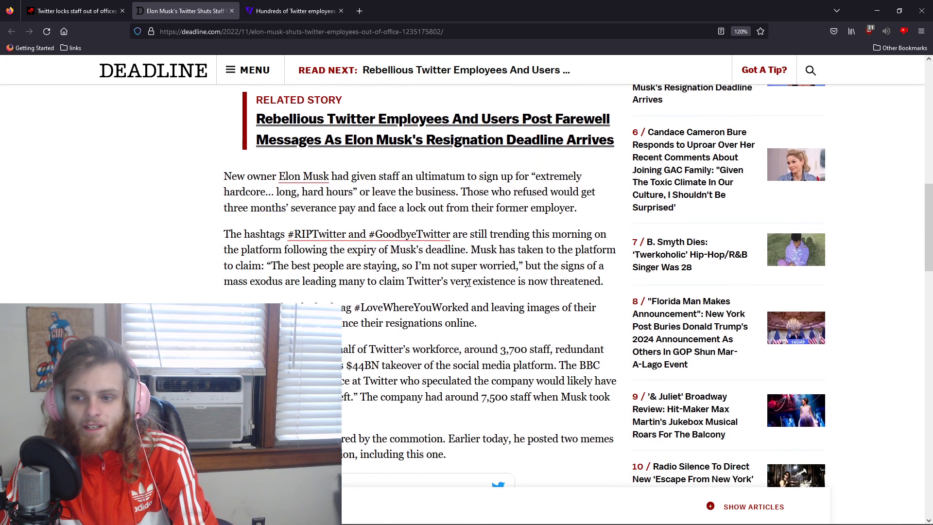
scroll(down, 3)
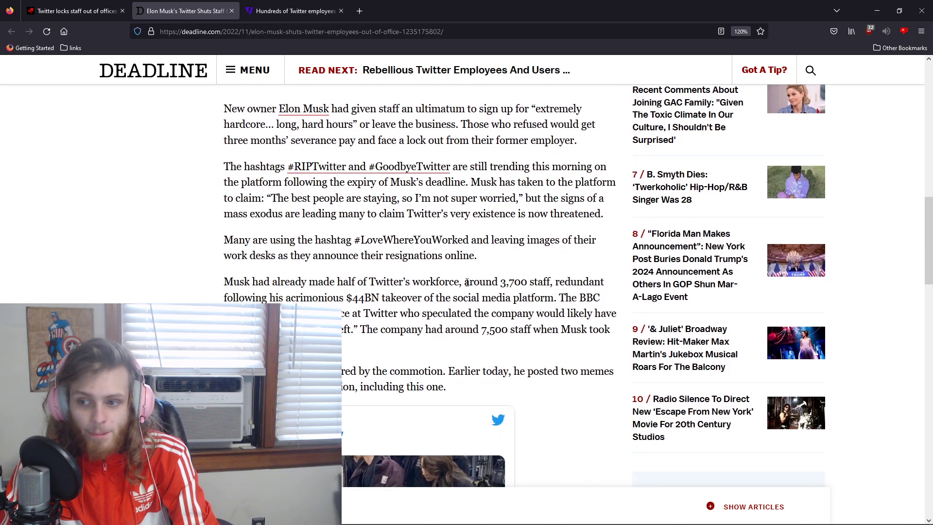
scroll(down, 3)
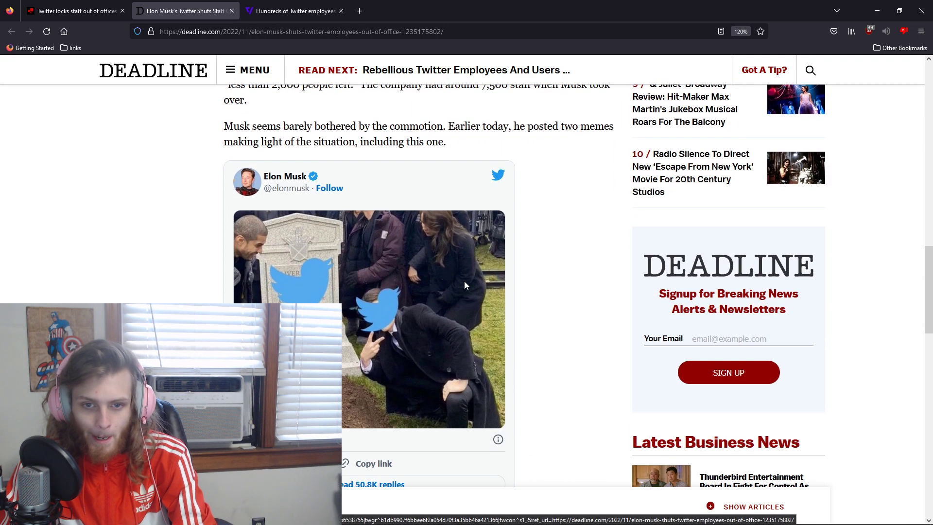
mouse_move(501, 339)
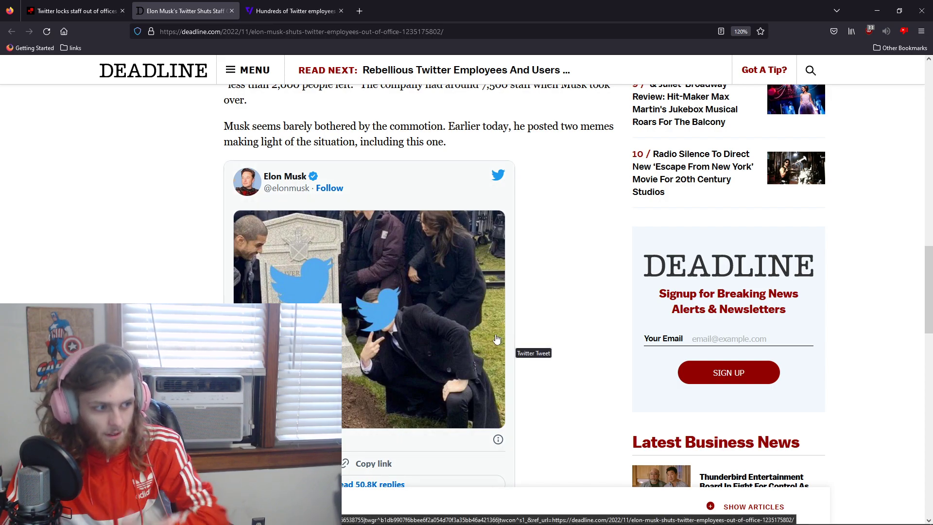
mouse_move(434, 334)
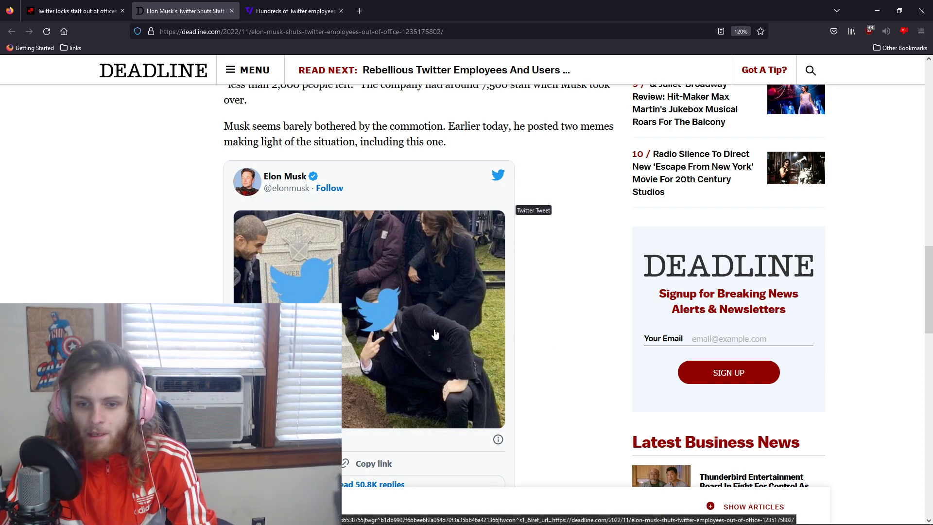
scroll(down, 3)
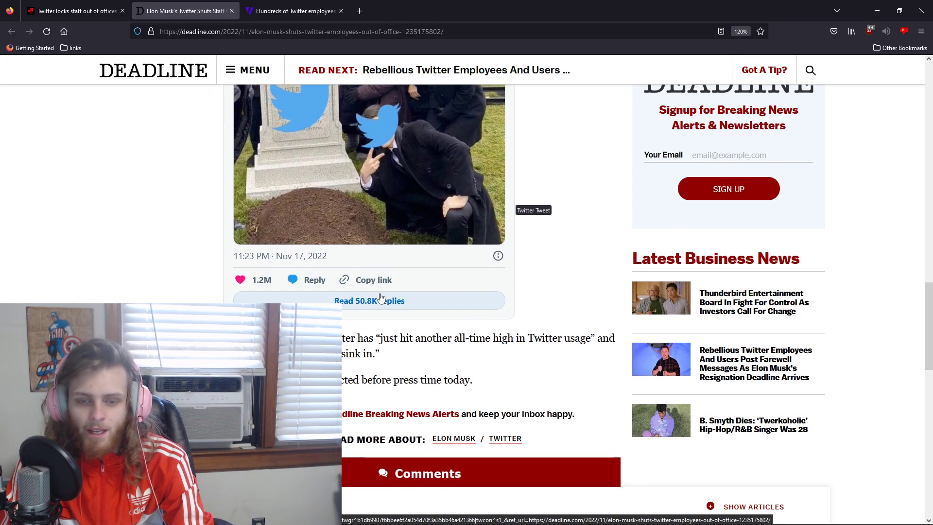
scroll(up, 3)
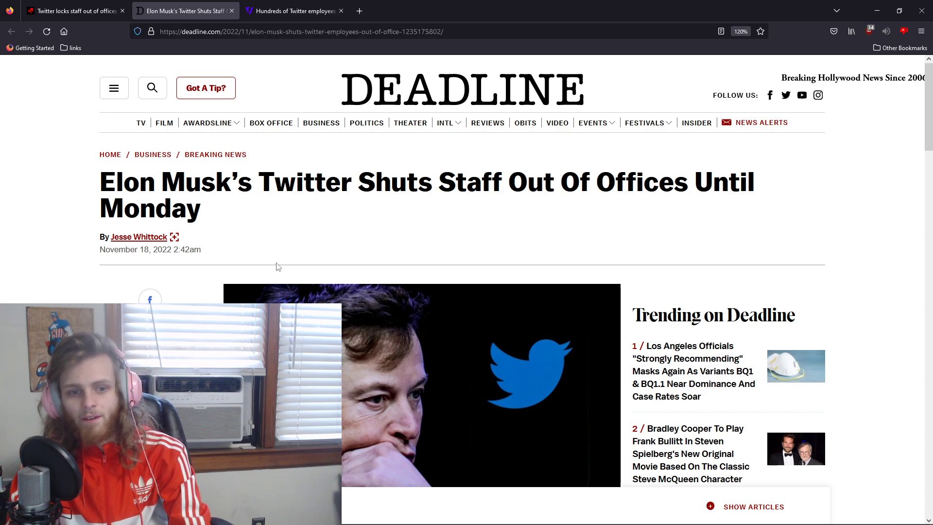
scroll(down, 3)
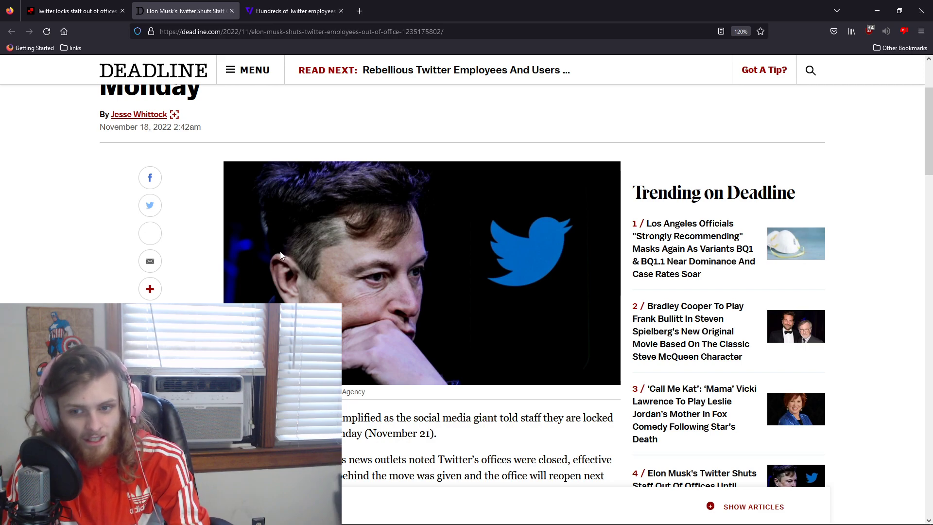
mouse_move(297, 158)
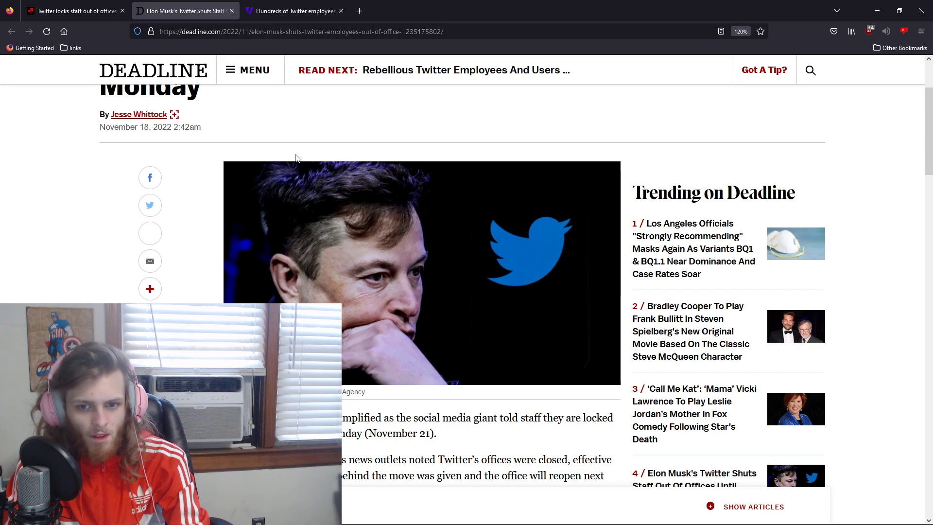
mouse_move(255, 210)
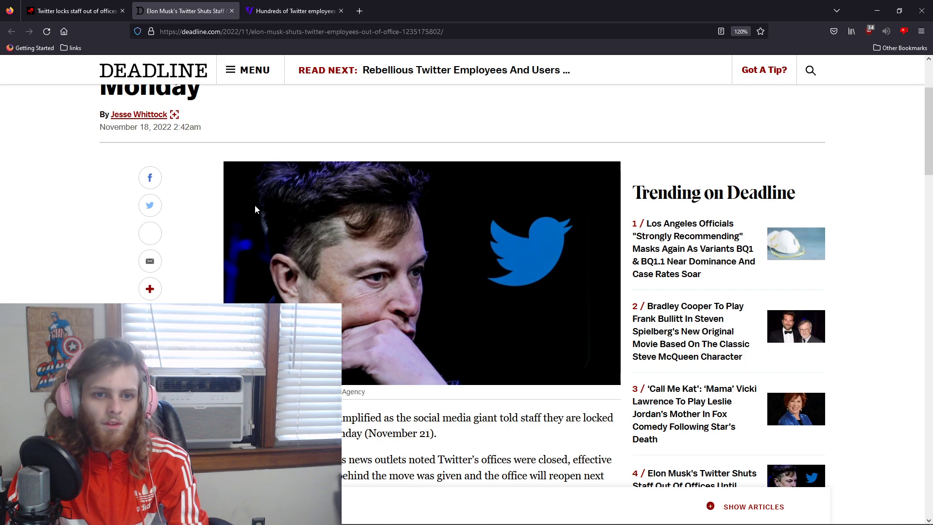
scroll(up, 3)
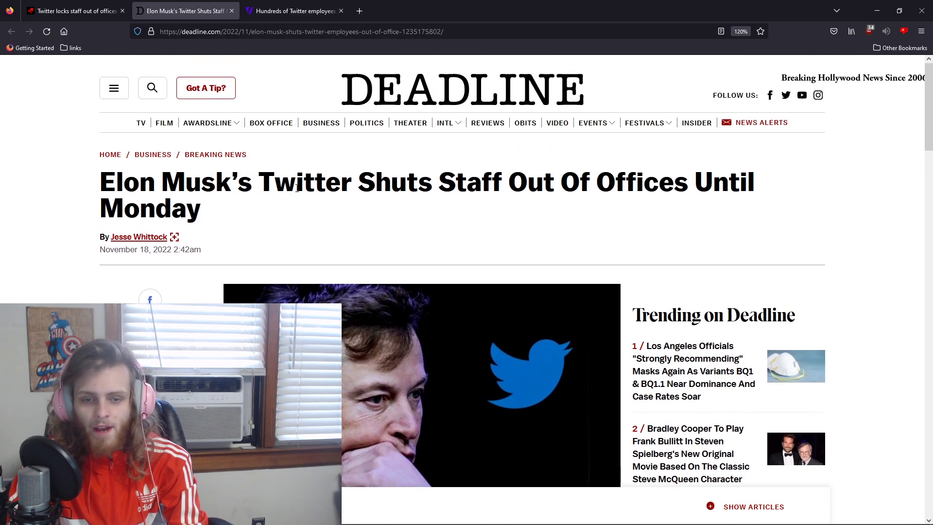